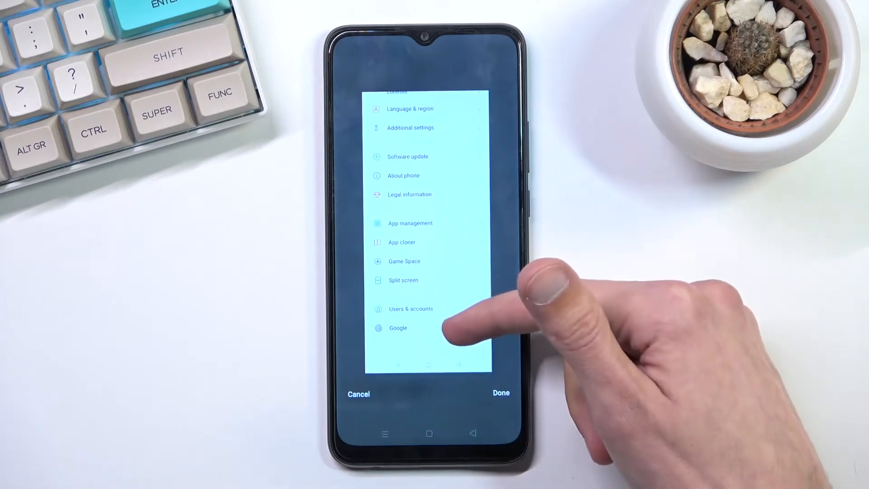
Extend the scrolling screenshot down the Settings list, save it and go to the gallery
{"action": "scroll", "scroll_direction": "down", "scroll_amount": 3}
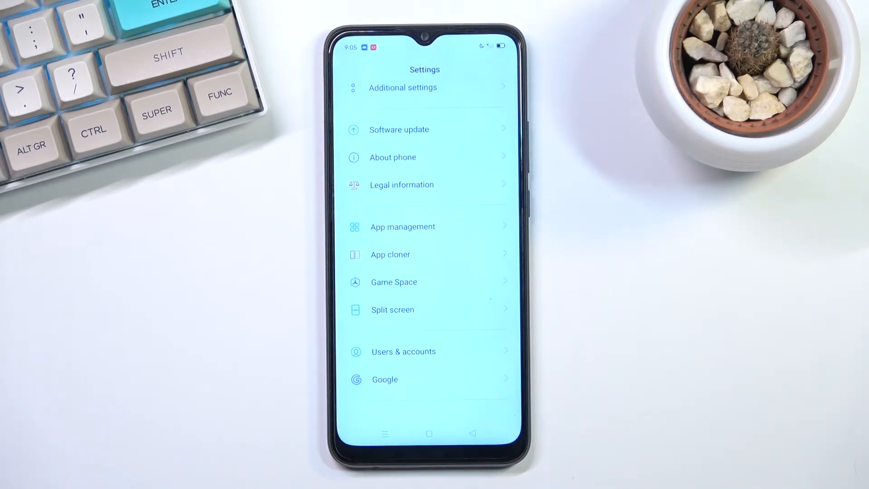
{"action": "left_click", "coordinate": [428, 434]}
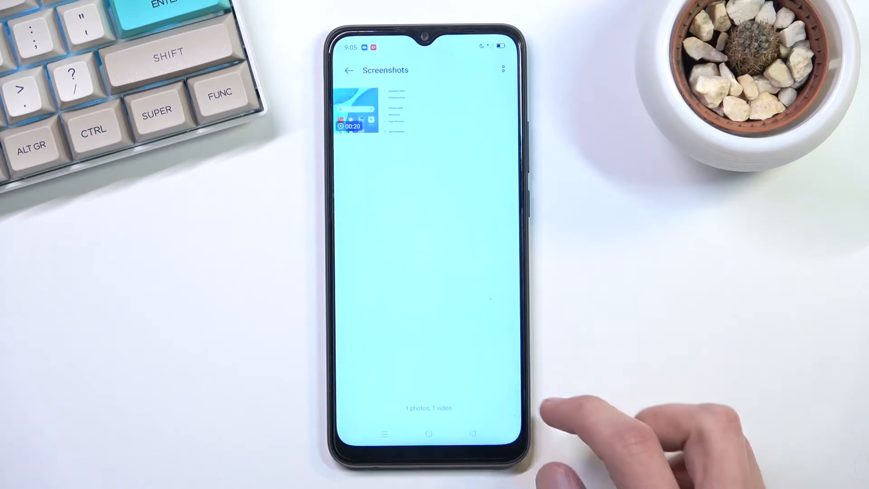
Return to Albums and switch to the Photos timeline showing today's captures
{"action": "left_click", "coordinate": [346, 71]}
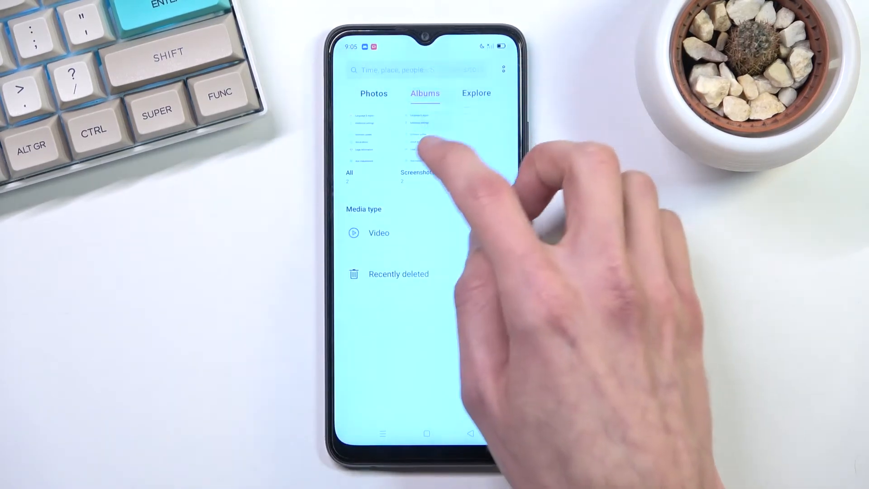
{"action": "left_click", "coordinate": [372, 93]}
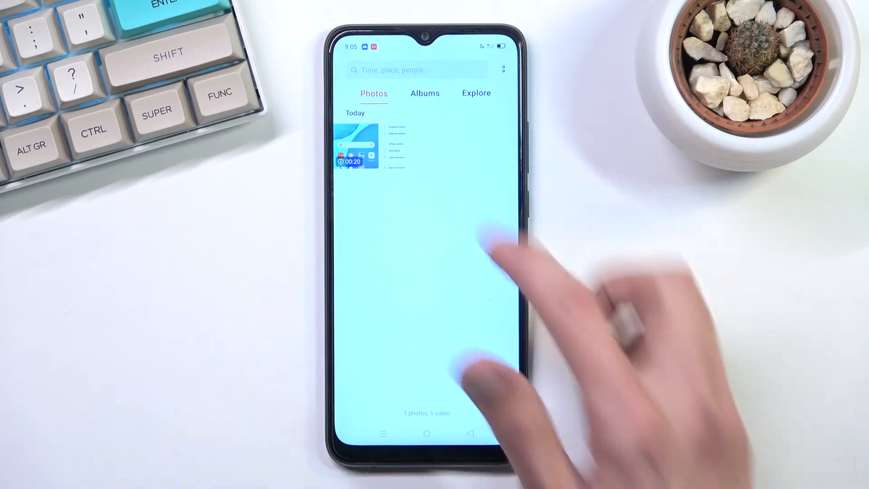